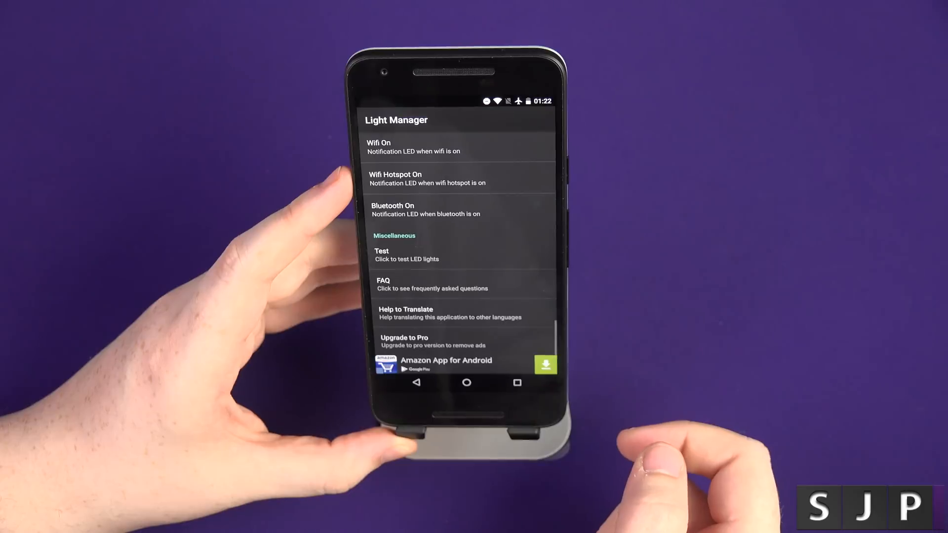
- Enable the Test notification (red, 5-second flash) from Miscellaneous, raising a screen-off warning
left_click(381, 255)
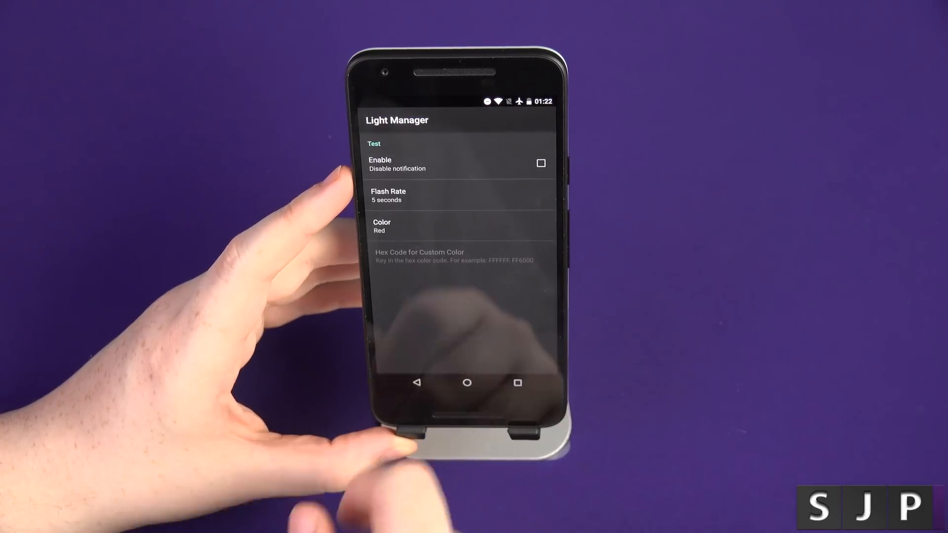
left_click(540, 163)
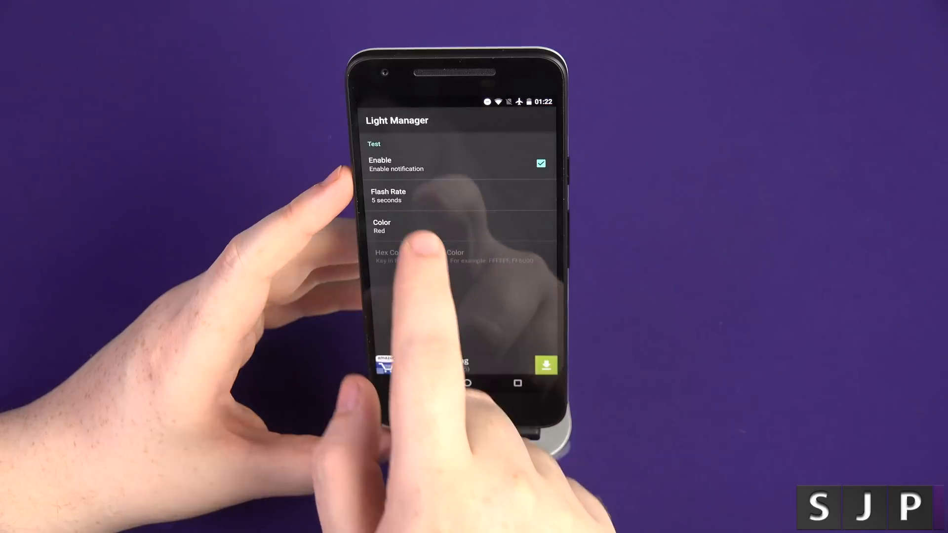
left_click(382, 226)
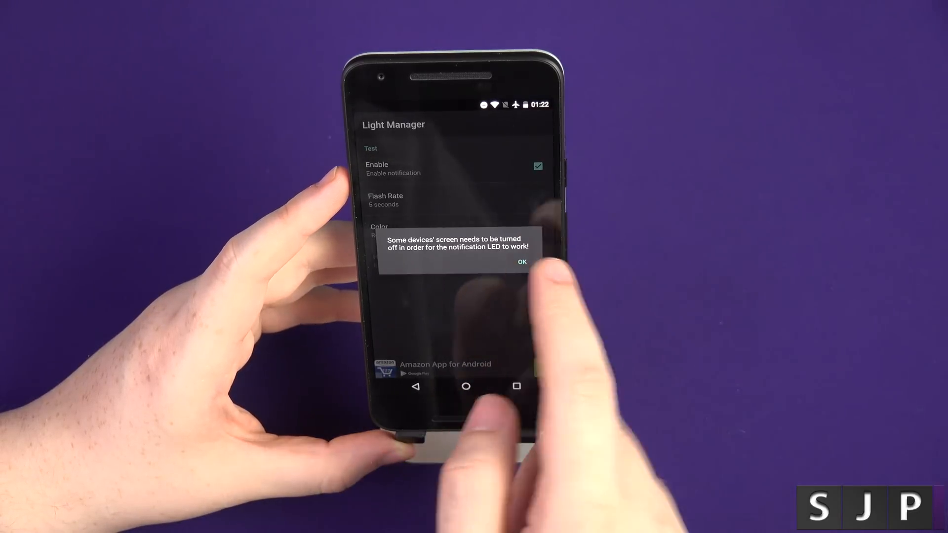
- Acknowledge the screen-off warning and watch the red test LED flash
left_click(521, 261)
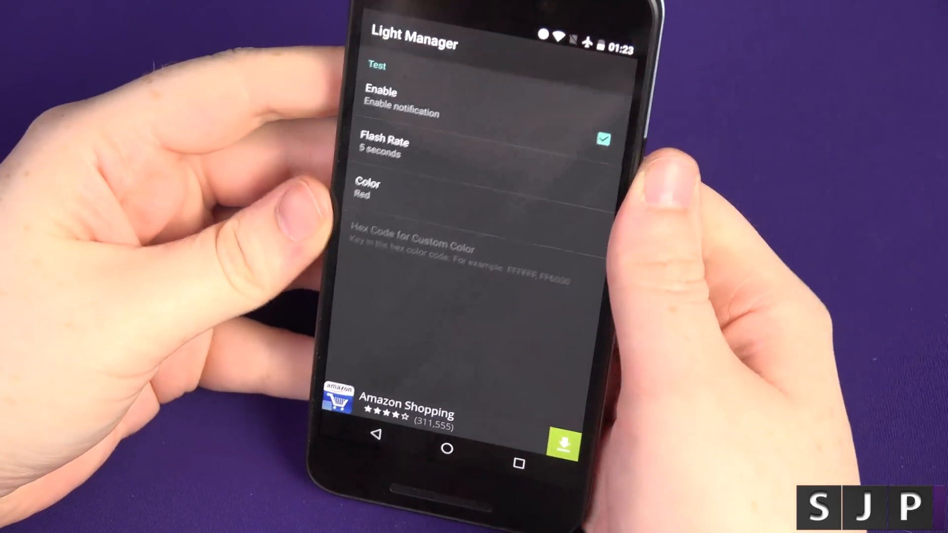
- Set the test LED colour to Orange and acknowledge the screen-off warning
left_click(367, 189)
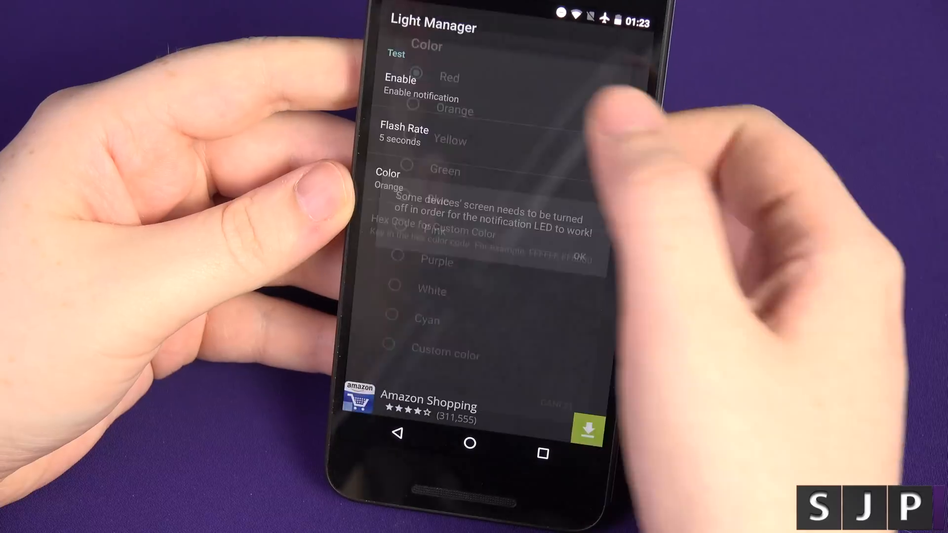
left_click(578, 253)
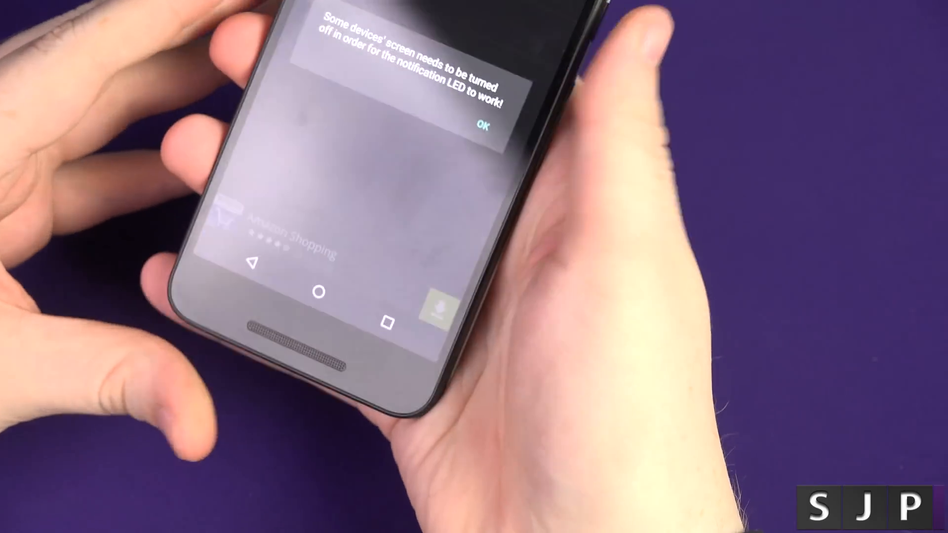
- Acknowledge the screen-off warning and watch the orange test LED
left_click(482, 126)
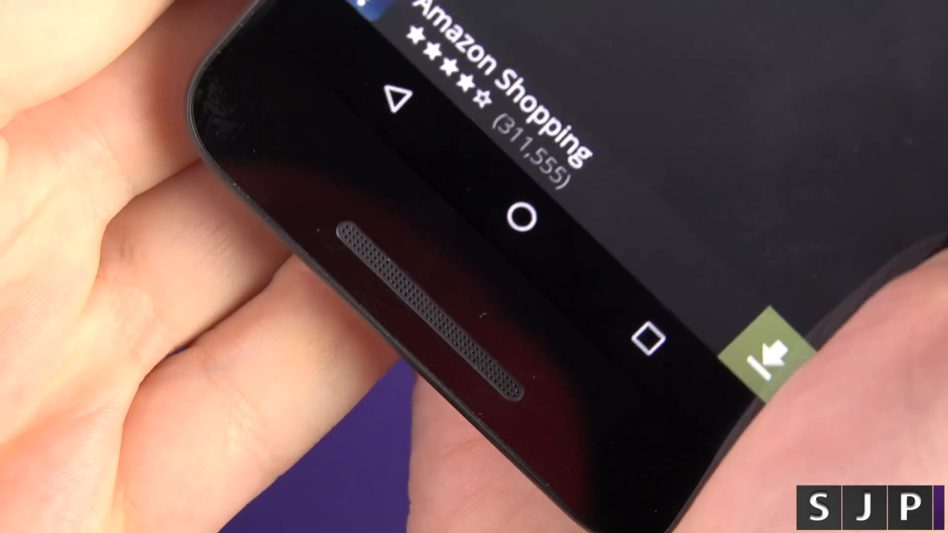